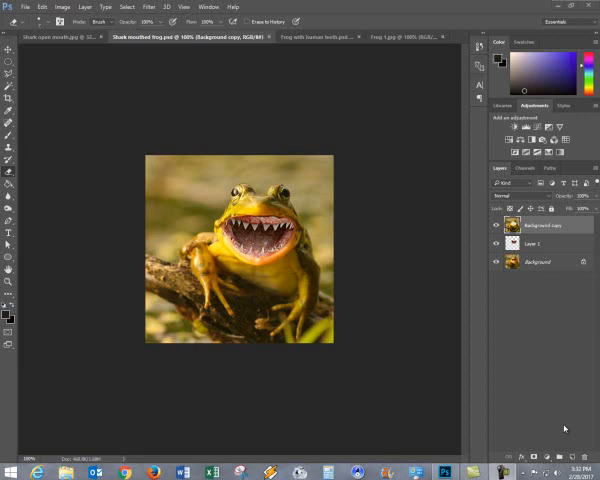
mouse_move(372, 254)
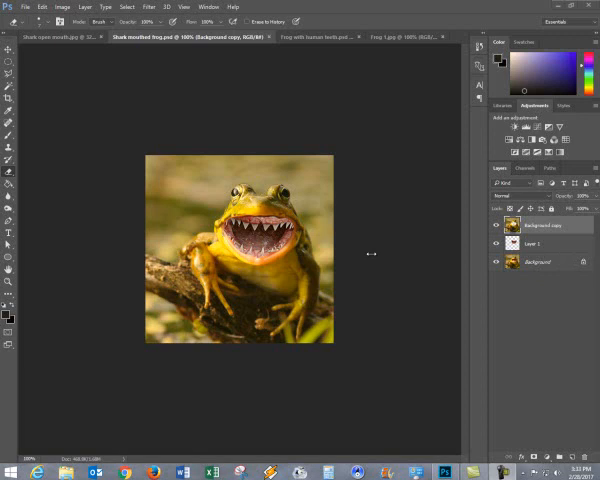
mouse_move(378, 160)
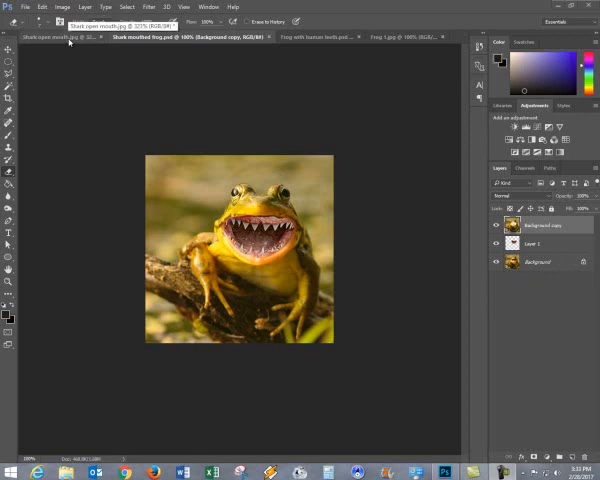
Step: Switch to the original Frog Copy document with its open pink mouth
click(400, 36)
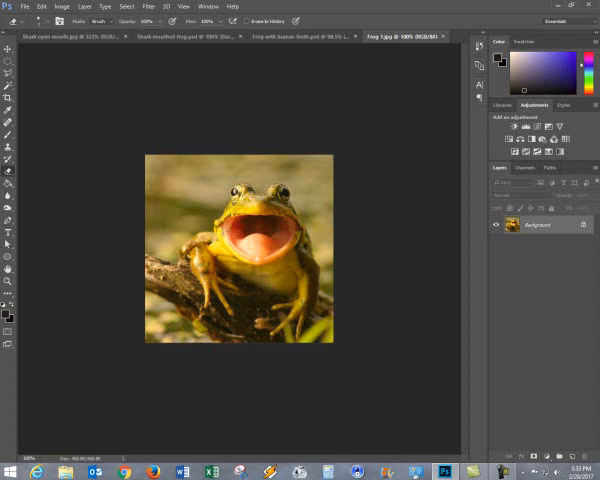
Step: Duplicate the frog's Background layer, then move to the shark photo
right_click(544, 224)
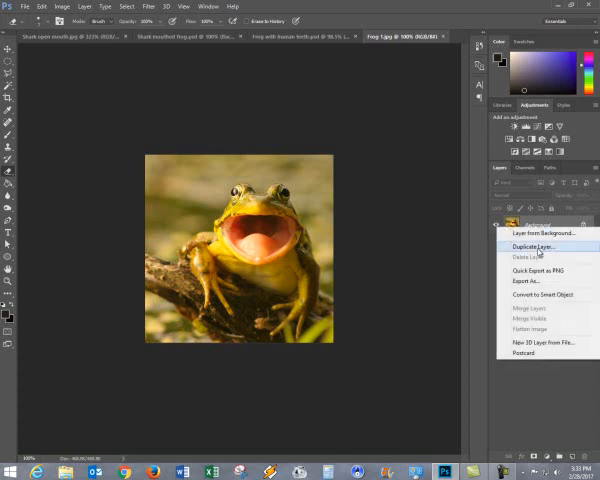
click(536, 246)
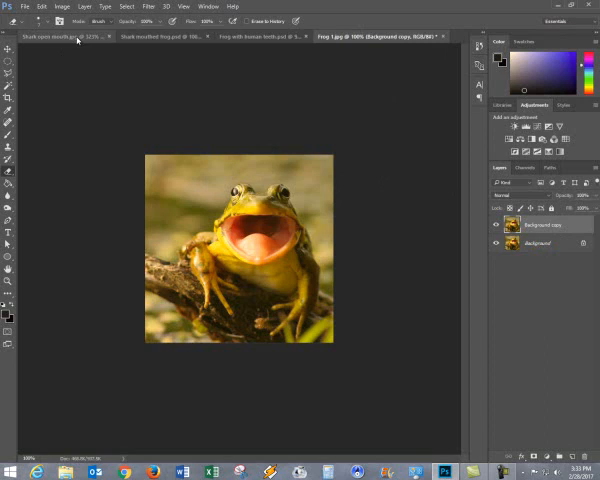
click(54, 36)
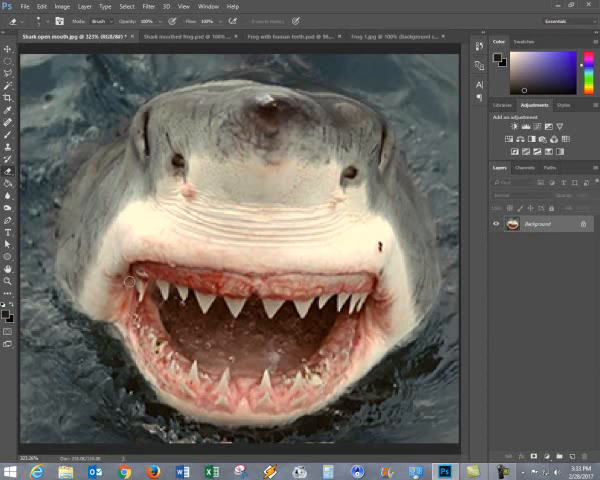
Step: Select the Lasso tool to trace around the shark's toothy mouth
click(8, 72)
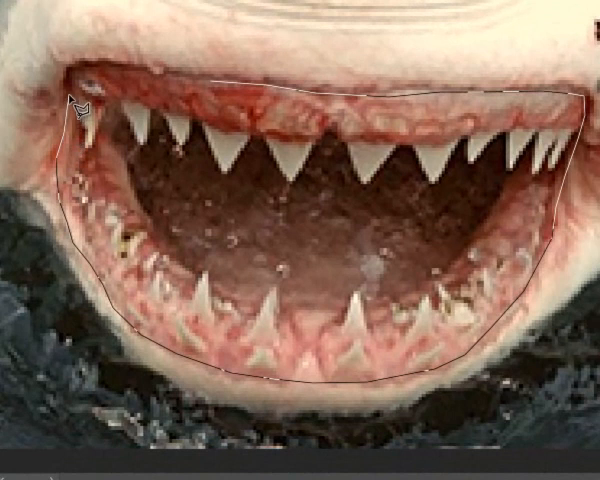
mouse_move(90, 76)
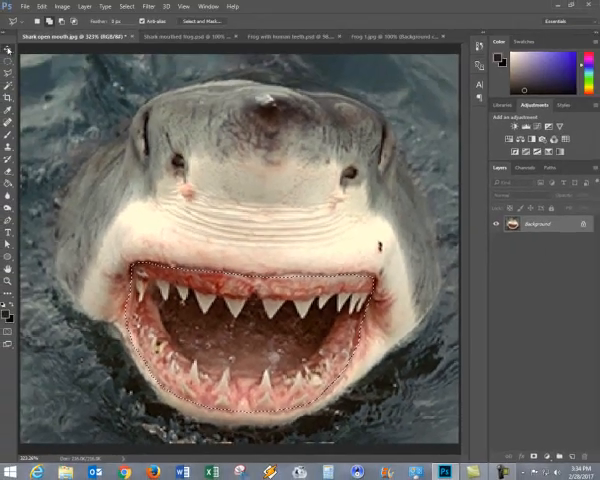
Step: Drag the selected shark mouth onto the frog document as a new layer
drag(250, 340, 200, 184)
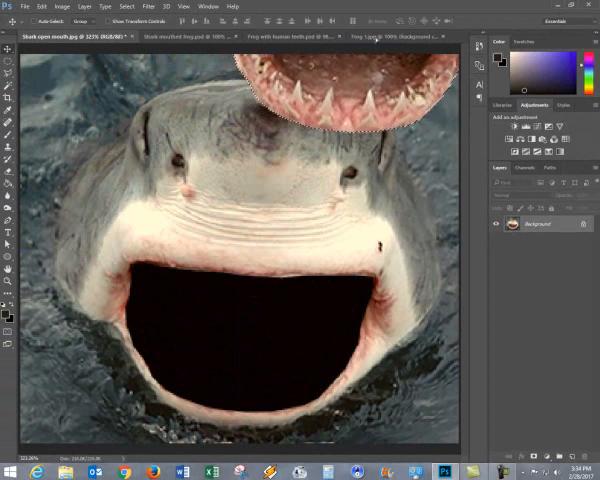
click(370, 36)
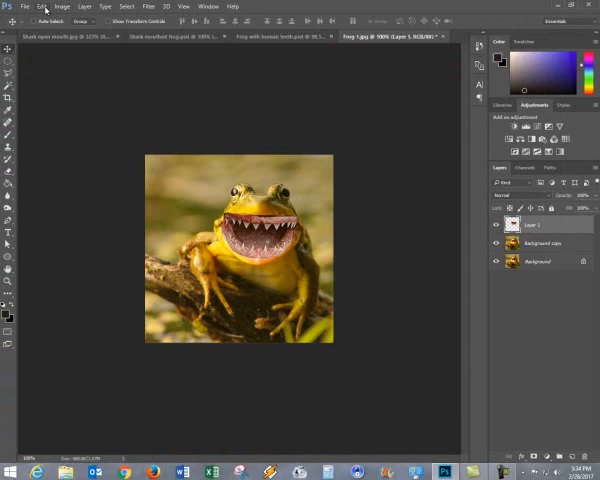
Step: Start Free Transform on the shark-mouth layer to scale it into the frog's mouth
click(44, 6)
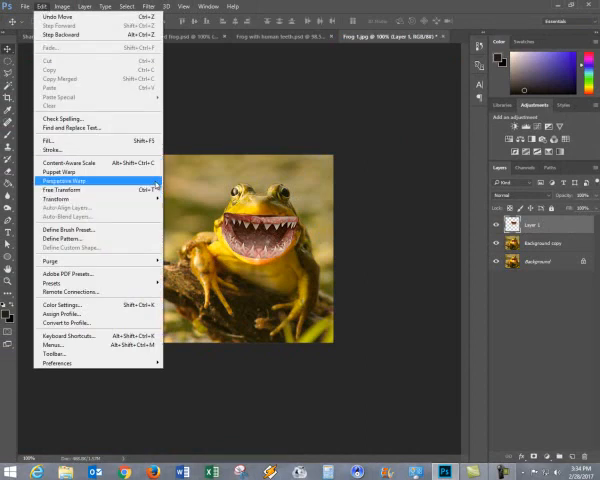
click(56, 190)
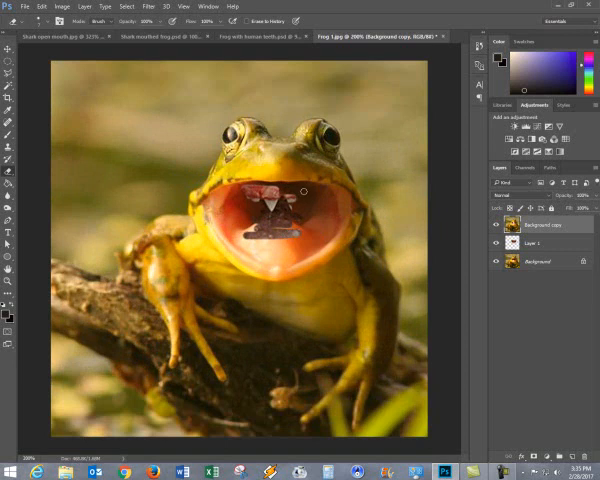
Step: Paint black on the frog layer mask inside the mouth to reveal the shark teeth
drag(280, 196, 310, 210)
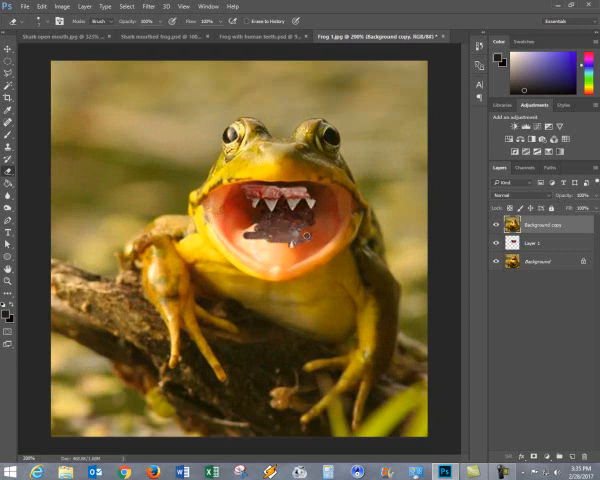
click(290, 230)
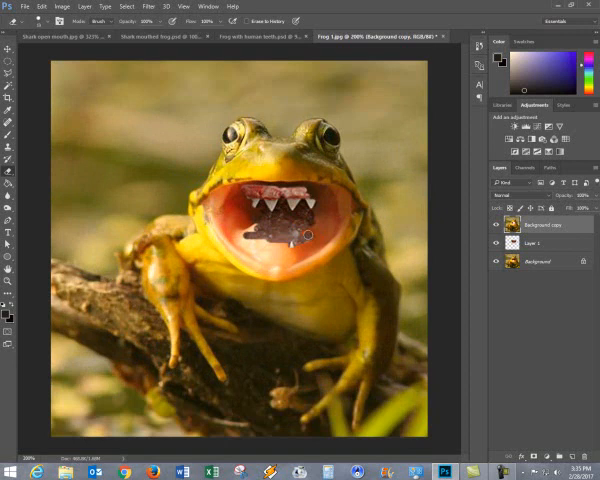
mouse_move(334, 210)
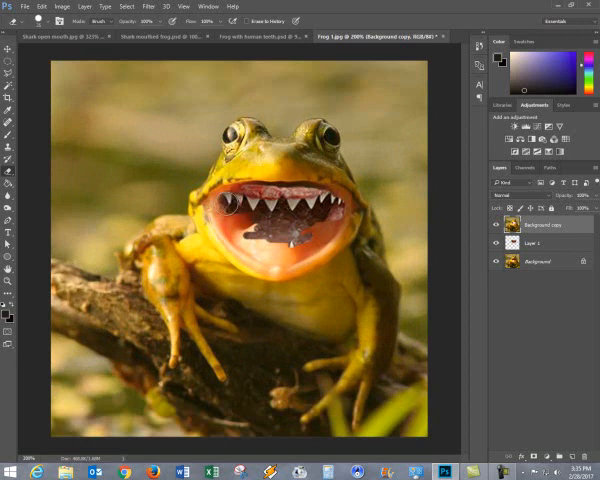
drag(230, 210, 256, 244)
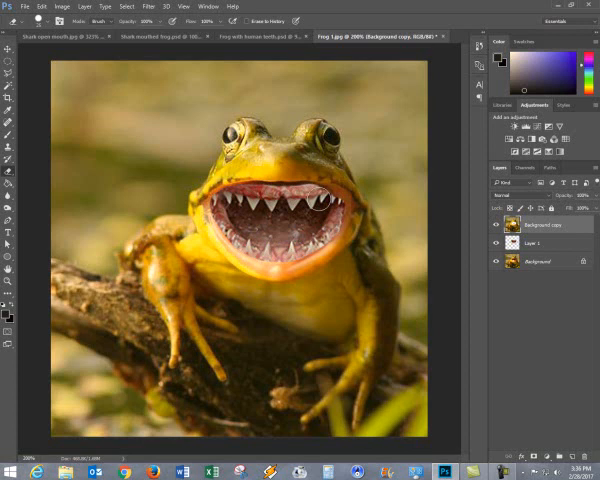
mouse_move(324, 200)
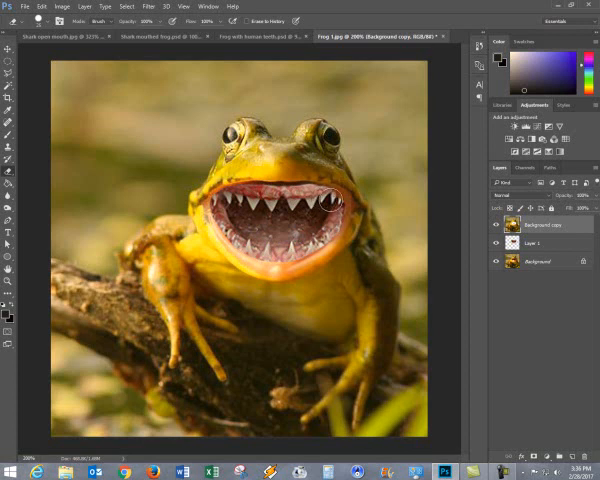